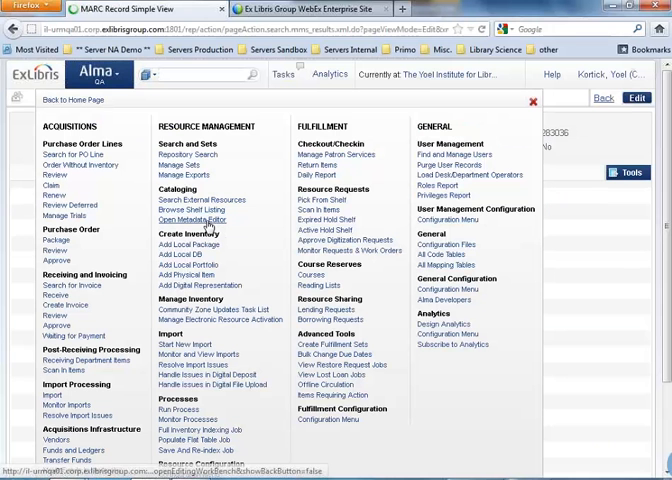
Step: Open the Alma metadata editor from the Cataloging menu
{"action": "left_click", "coordinate": [188, 220]}
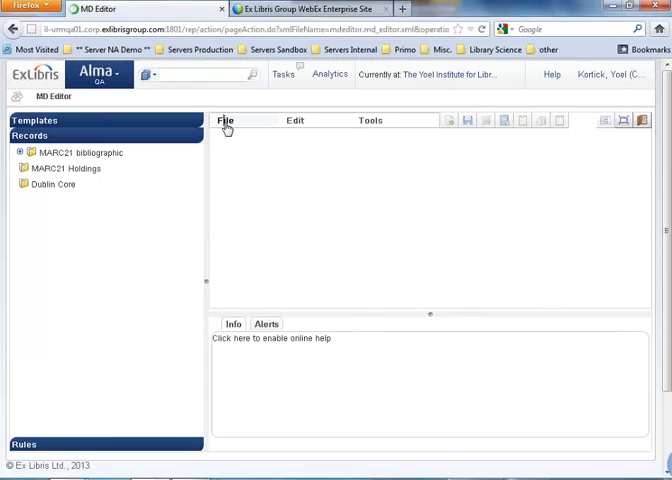
Step: Browse the Shared normalization rules folder down to the 92X and 9XX delete rules
{"action": "left_click", "coordinate": [224, 120]}
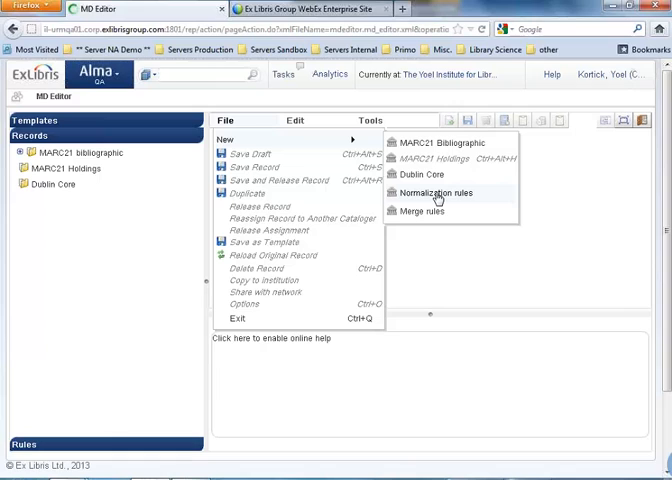
{"action": "mouse_move", "coordinate": [453, 247]}
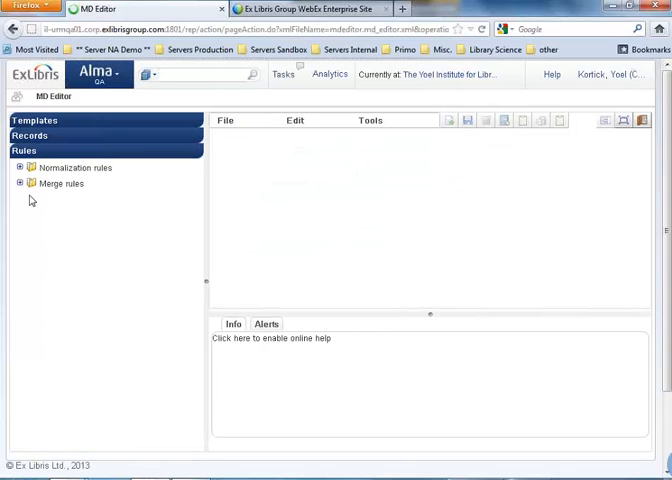
{"action": "left_click", "coordinate": [19, 167]}
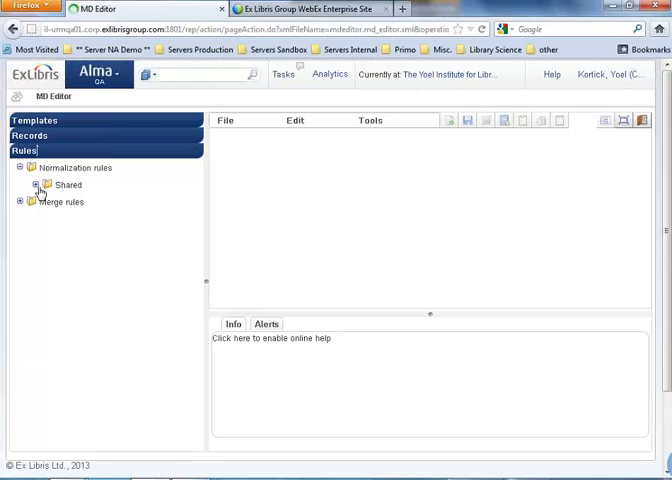
{"action": "left_click", "coordinate": [36, 185]}
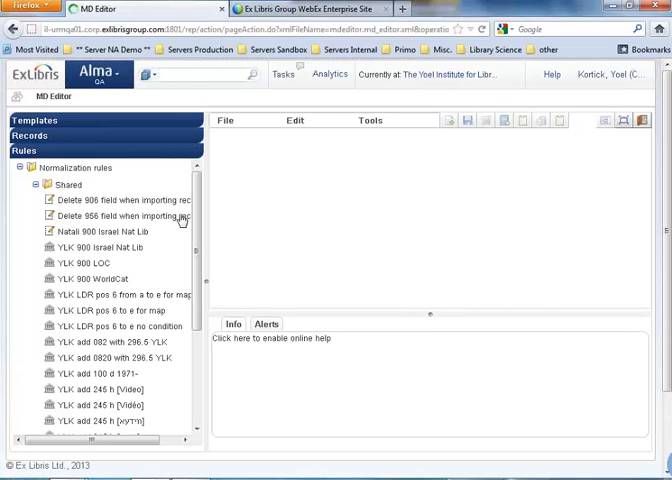
{"action": "scroll", "scroll_direction": "down", "scroll_amount": 3}
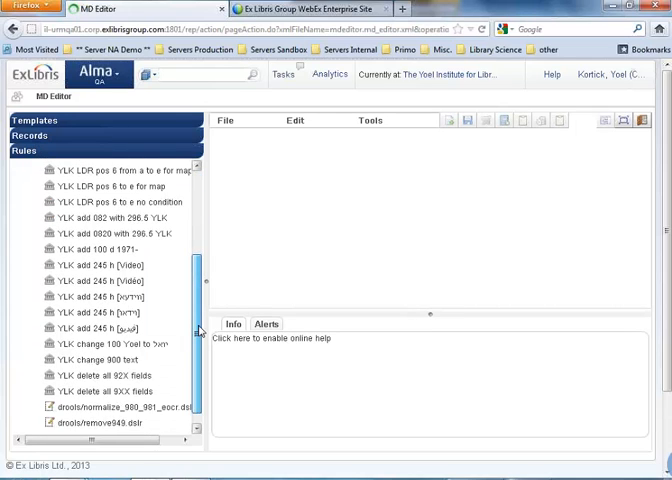
{"action": "scroll", "scroll_direction": "down", "scroll_amount": 3}
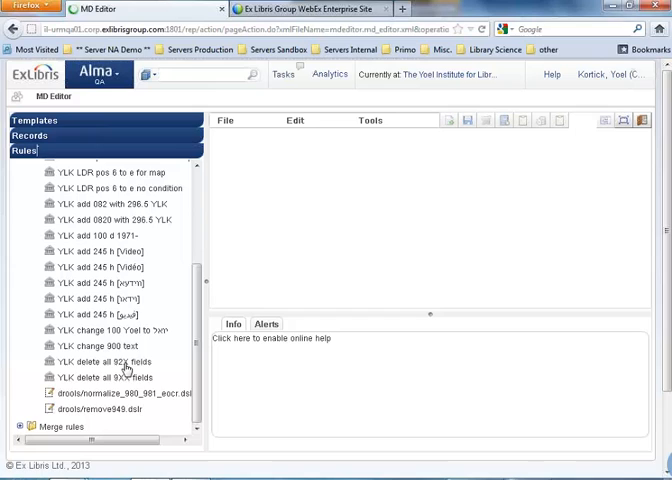
Step: Edit the 'YLK delete all 9XX fields' rule from its context menu
{"action": "right_click", "coordinate": [97, 377]}
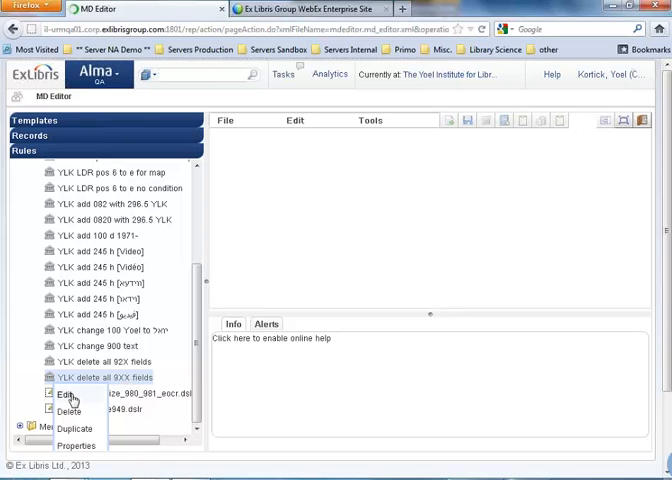
{"action": "left_click", "coordinate": [66, 405]}
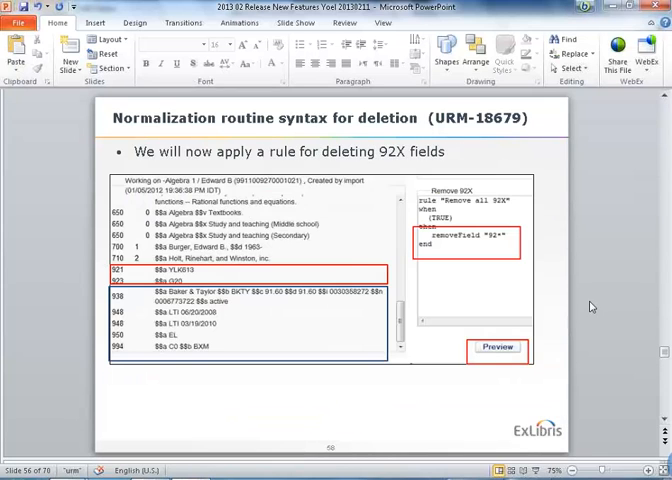
Step: Return from the deletion-syntax slide to the Alma MD Editor window
{"action": "left_click", "coordinate": [496, 347]}
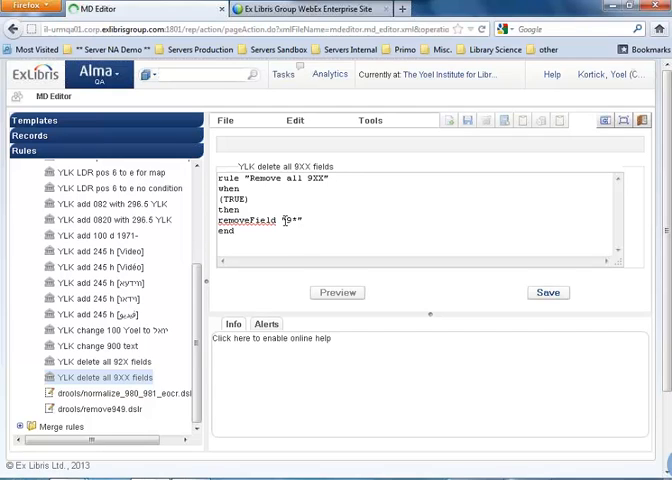
Step: Select '9*' in the rule and open the Library science 102 record
{"action": "double_click", "coordinate": [291, 221]}
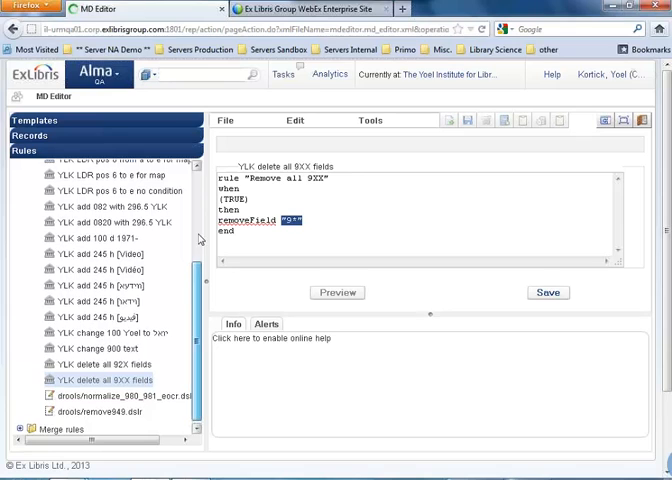
{"action": "left_click", "coordinate": [30, 135]}
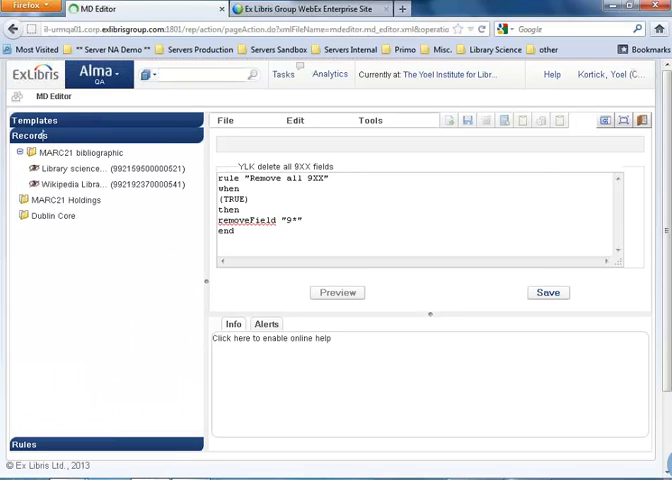
{"action": "left_click", "coordinate": [73, 168]}
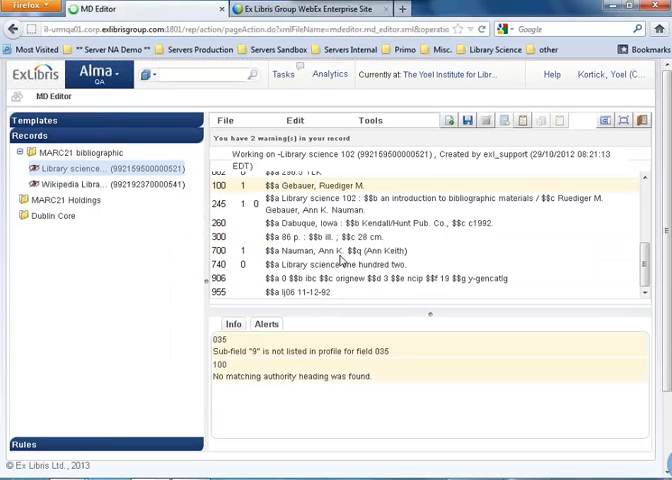
{"action": "mouse_move", "coordinate": [505, 278]}
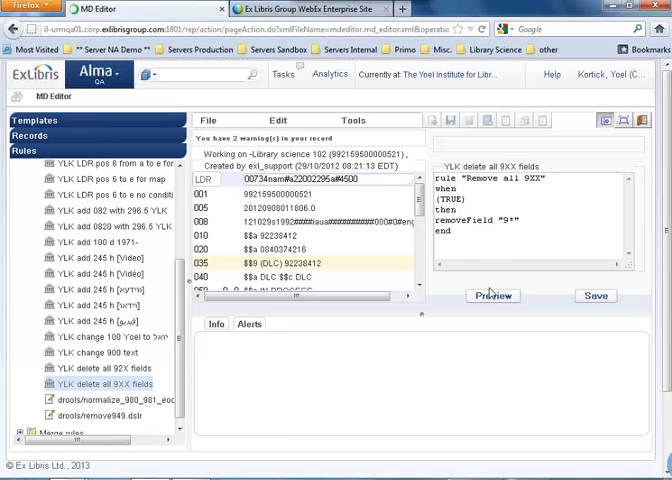
Step: Preview the 9XX deletion rule's effect on Library science 102
{"action": "scroll", "scroll_direction": "down", "scroll_amount": 3}
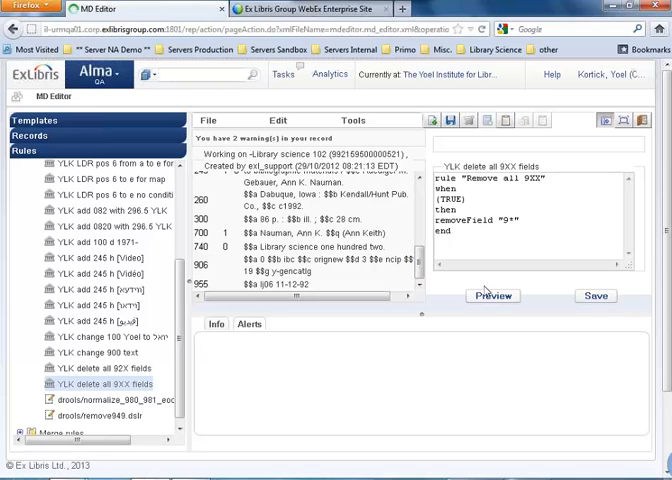
{"action": "left_click", "coordinate": [493, 295]}
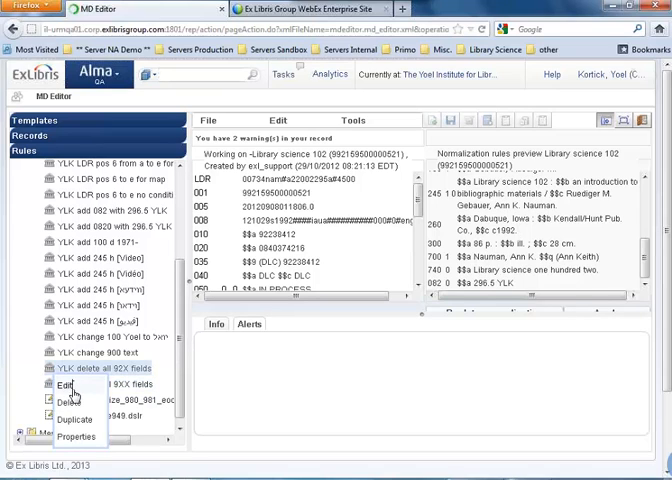
Step: Edit the 92X deletion rule, then add a 921 field and save the record
{"action": "left_click", "coordinate": [58, 385]}
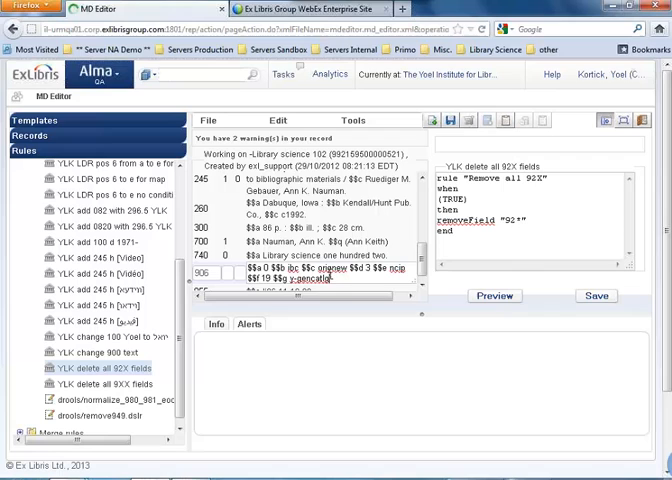
{"action": "left_click", "coordinate": [355, 120]}
{"action": "type", "text": "921"}
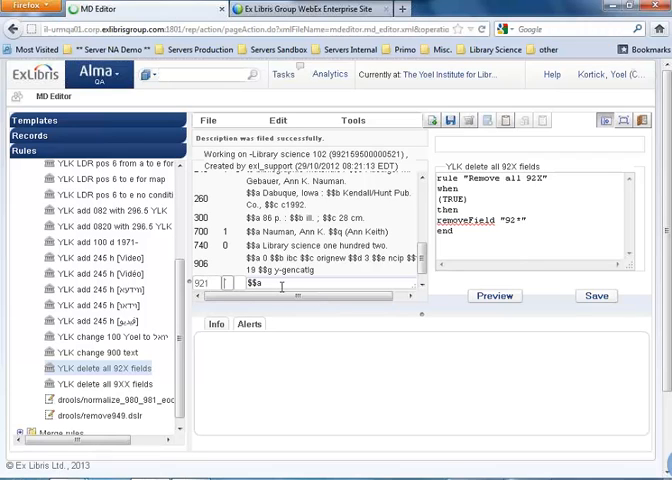
{"action": "type", "text": "appl"}
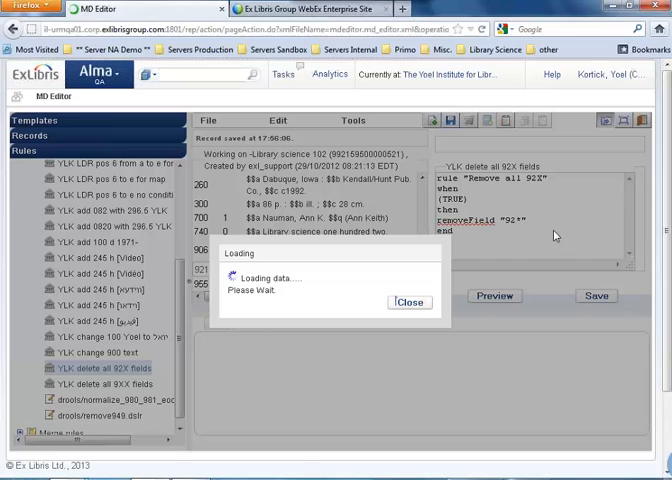
Step: Dismiss the loading notice and preview the 92X rule on the saved record
{"action": "left_click", "coordinate": [494, 295]}
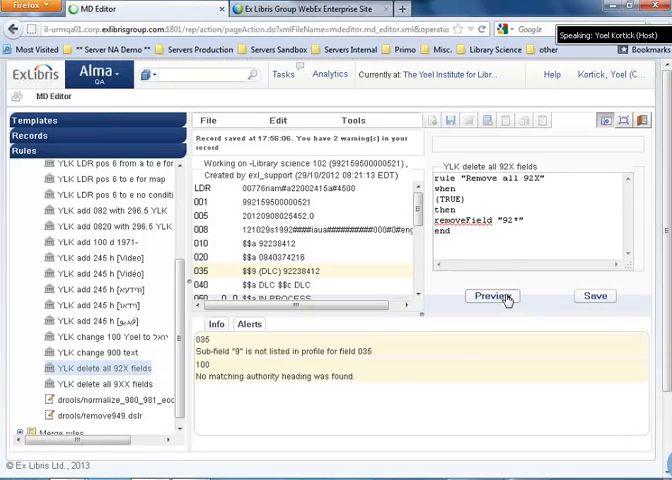
{"action": "left_click", "coordinate": [492, 296]}
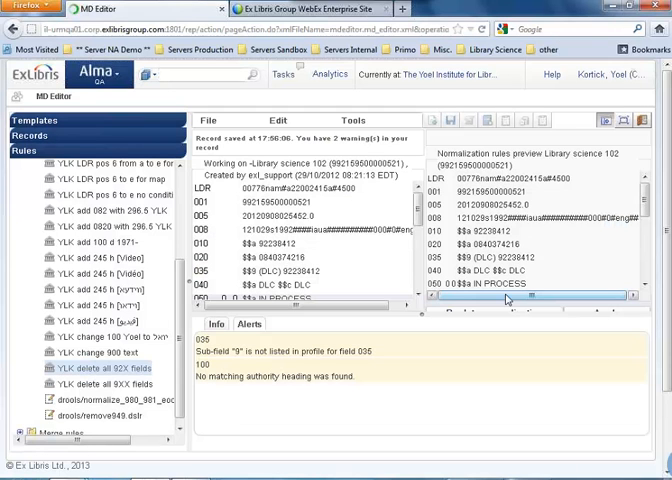
{"action": "scroll", "scroll_direction": "down", "scroll_amount": 3}
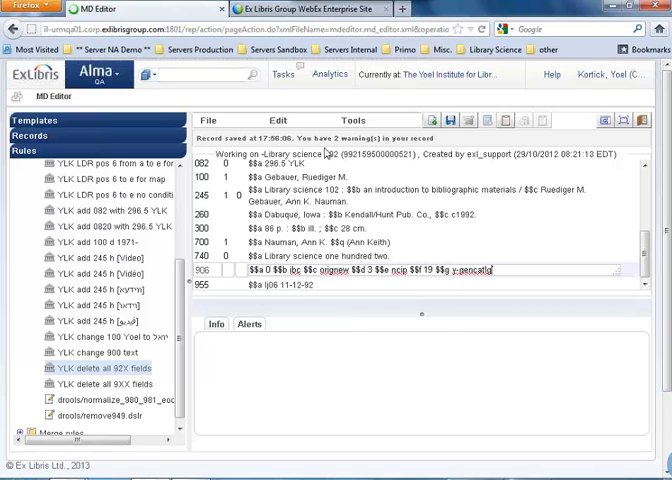
Step: Add a 921 field with $$a 'whatever' and save Library science 102
{"action": "left_click", "coordinate": [275, 120]}
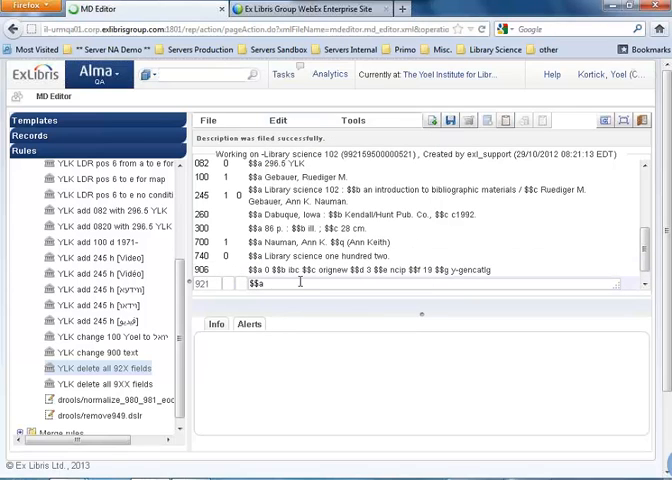
{"action": "type", "text": "whatever"}
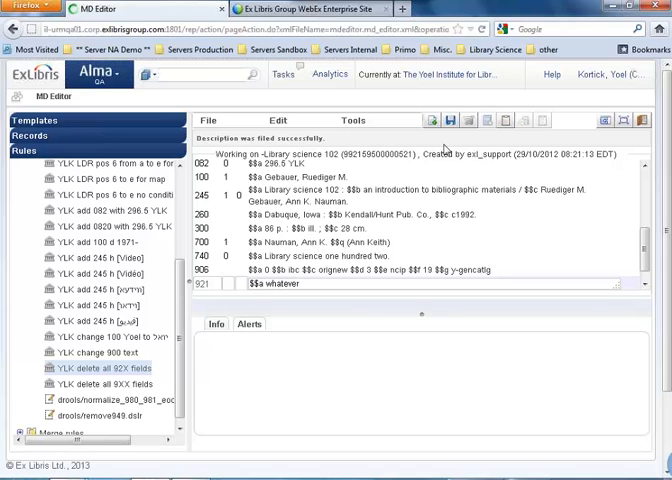
{"action": "left_click", "coordinate": [449, 120]}
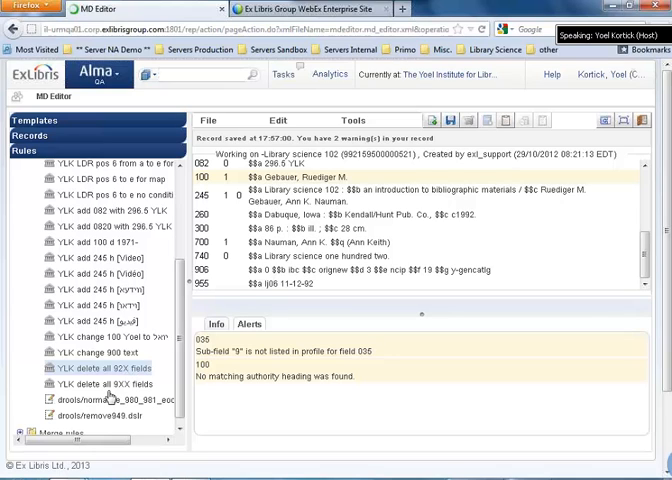
Step: Right-click in the rules list before opening the Alma main menu
{"action": "right_click", "coordinate": [100, 384]}
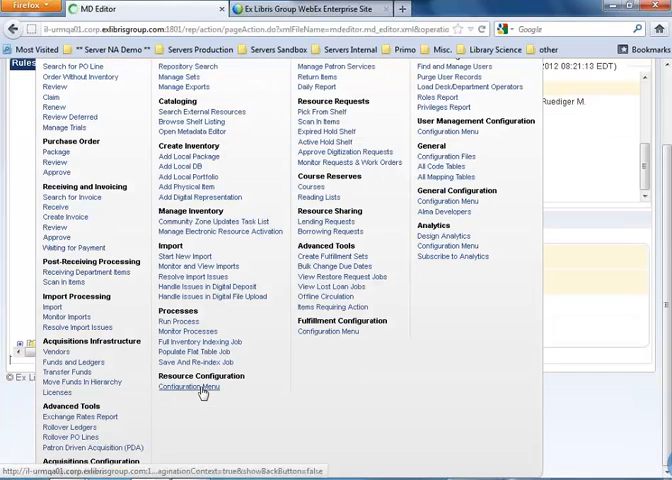
Step: Open Marc21 Bib normalize on save from the MARC21 Bibliographic profile's Normalization processes
{"action": "left_click", "coordinate": [189, 388]}
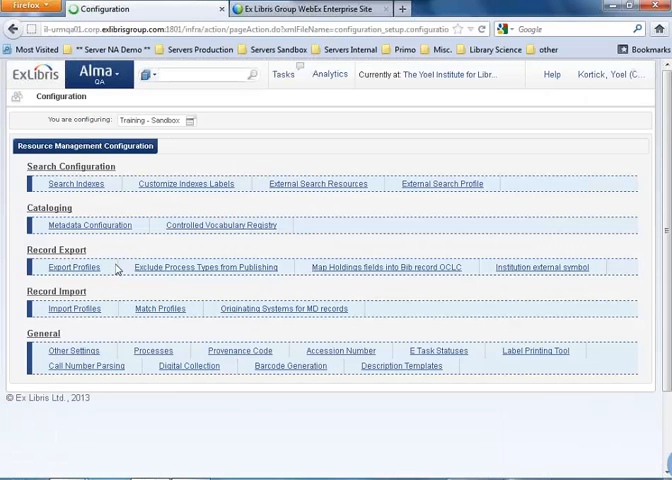
{"action": "left_click", "coordinate": [90, 224]}
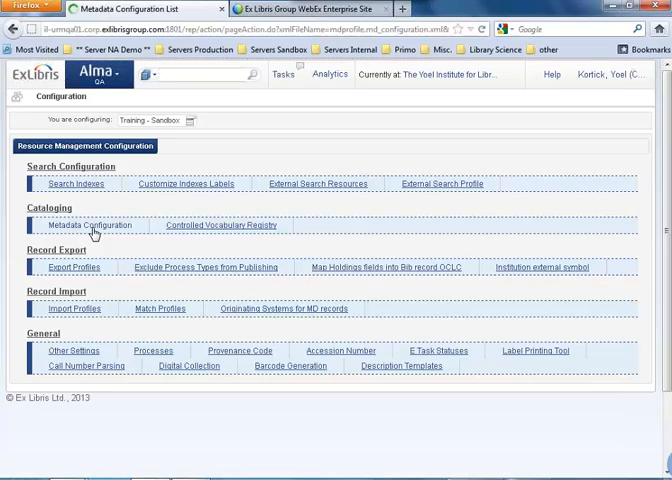
{"action": "left_click", "coordinate": [92, 225]}
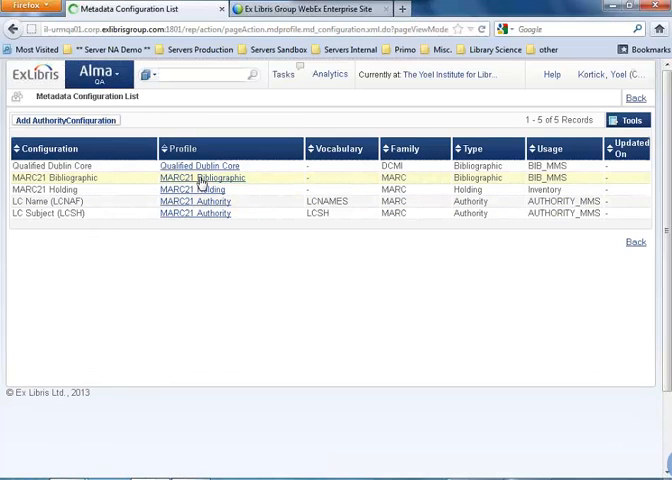
{"action": "left_click", "coordinate": [194, 177]}
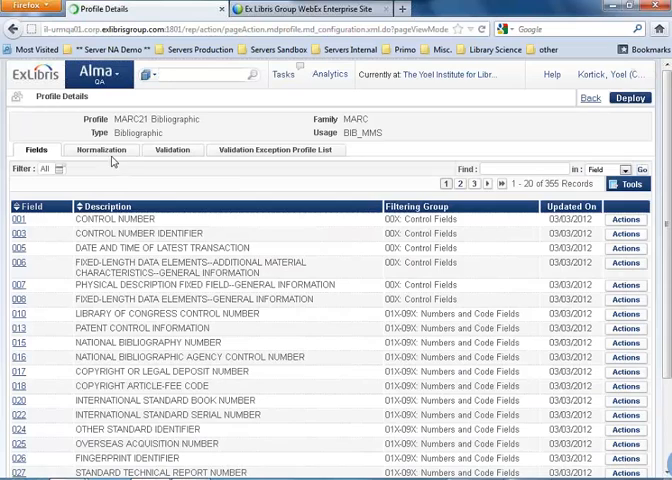
{"action": "left_click", "coordinate": [102, 149]}
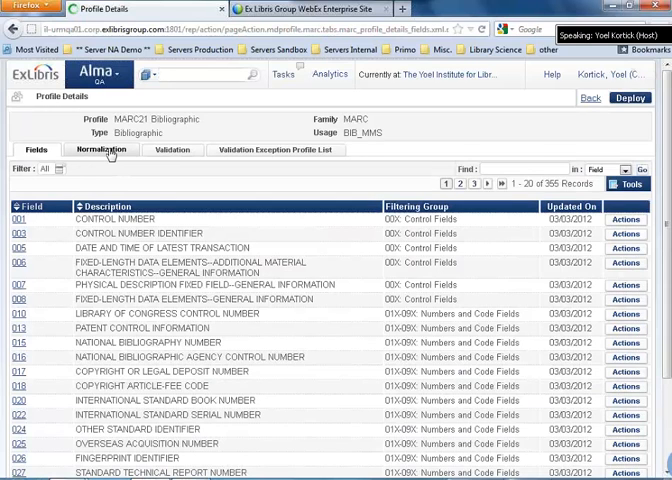
{"action": "left_click", "coordinate": [102, 149]}
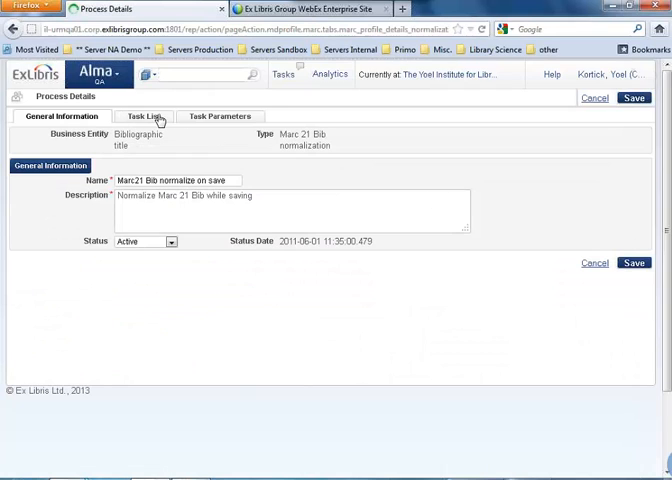
Step: Add a MarcDroolNormalization task from the Process List Pool, then save and return
{"action": "left_click", "coordinate": [143, 116]}
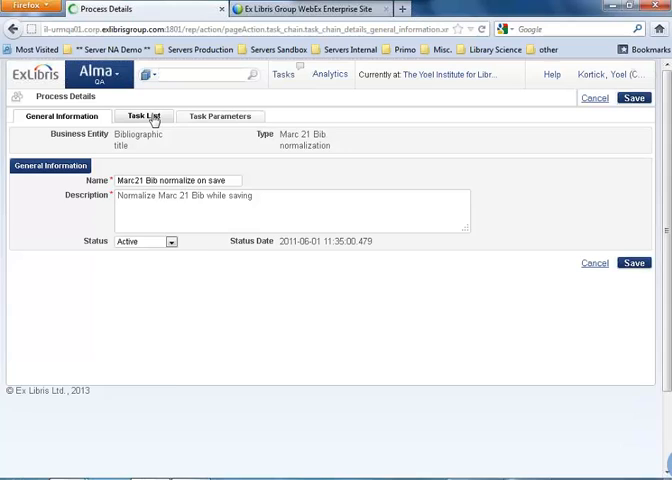
{"action": "left_click", "coordinate": [144, 116]}
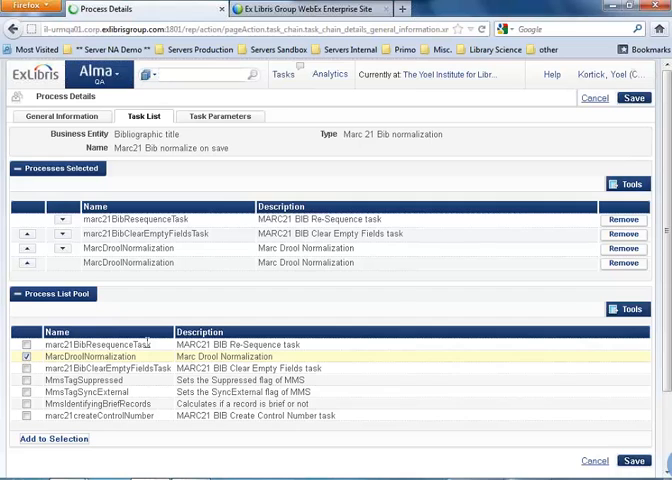
{"action": "scroll", "scroll_direction": "down", "scroll_amount": 3}
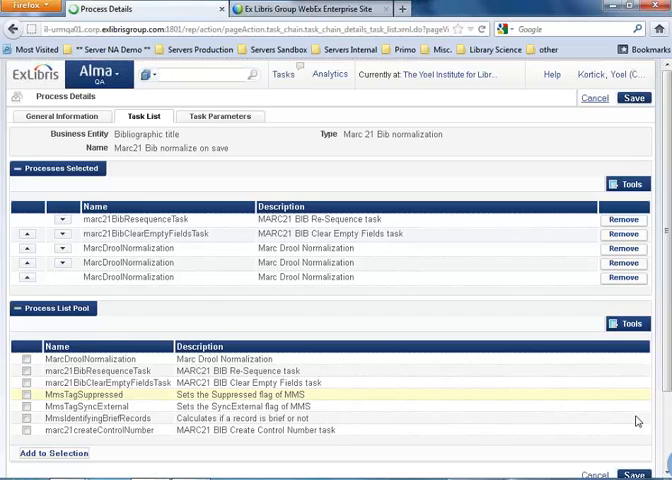
{"action": "scroll", "scroll_direction": "down", "scroll_amount": 3}
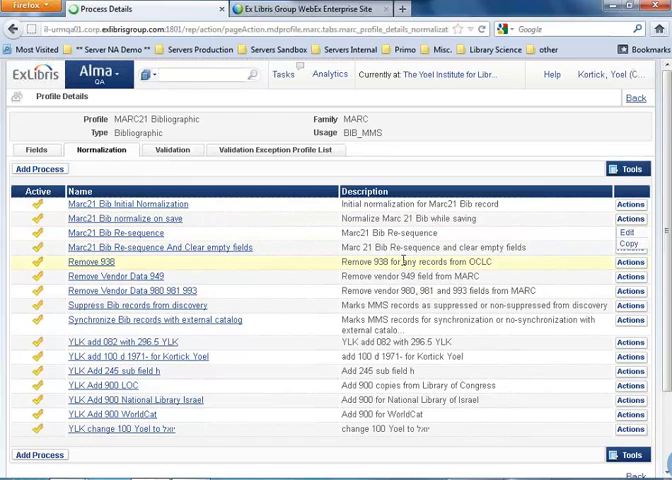
Step: Reopen the process and set the third Drools File Key to YLK delete all 9XX fields
{"action": "left_click", "coordinate": [114, 218]}
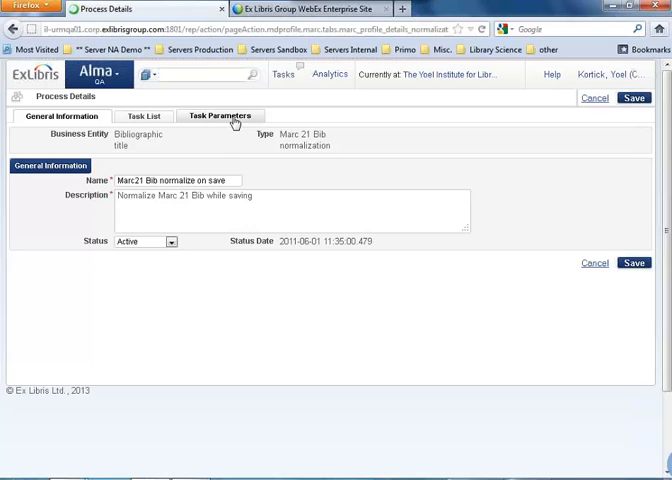
{"action": "left_click", "coordinate": [220, 116]}
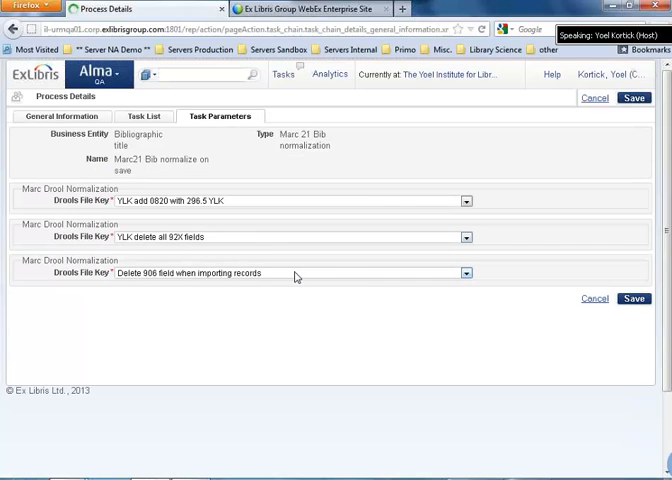
{"action": "left_click", "coordinate": [464, 273]}
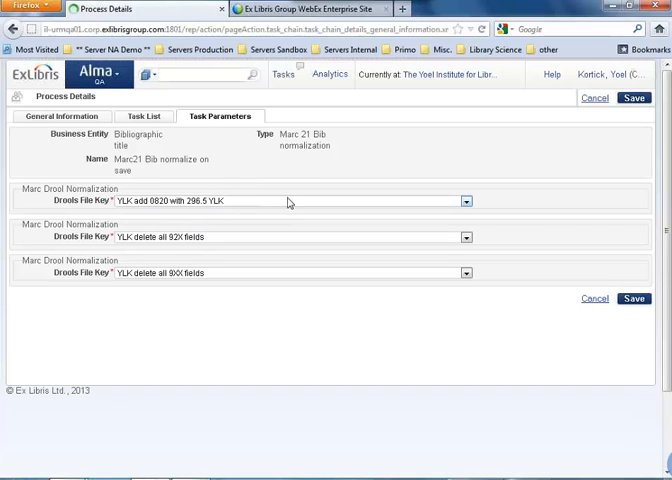
{"action": "mouse_move", "coordinate": [368, 184]}
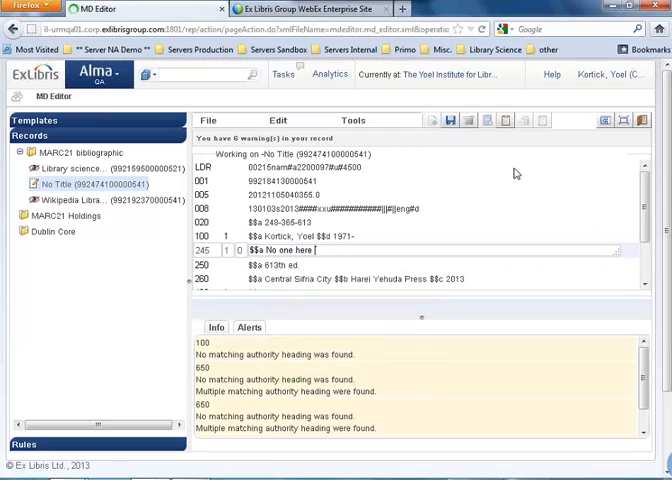
Step: Fix 245 to 'No one here from Calgary', add field 900 'apples', and add a 955 field
{"action": "type", "text": "from Ca;lgary"}
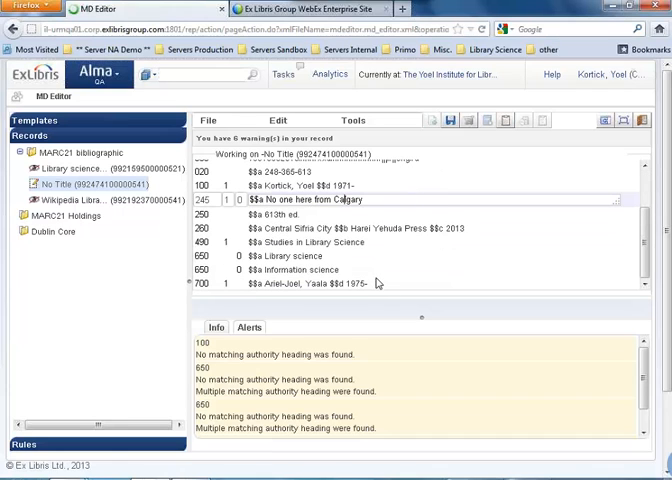
{"action": "left_click", "coordinate": [280, 120]}
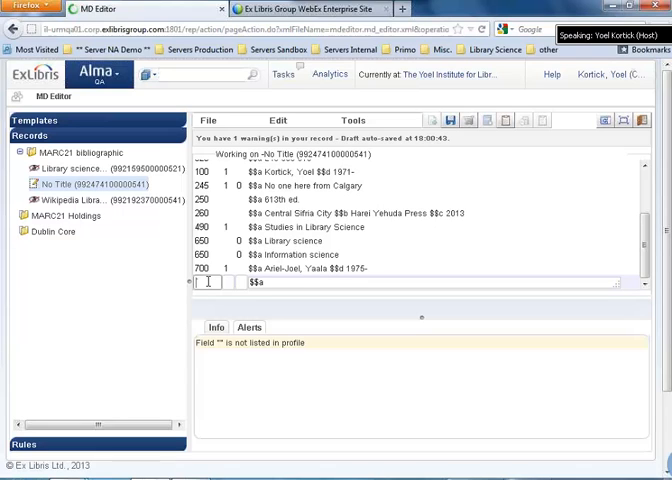
{"action": "type", "text": "900"}
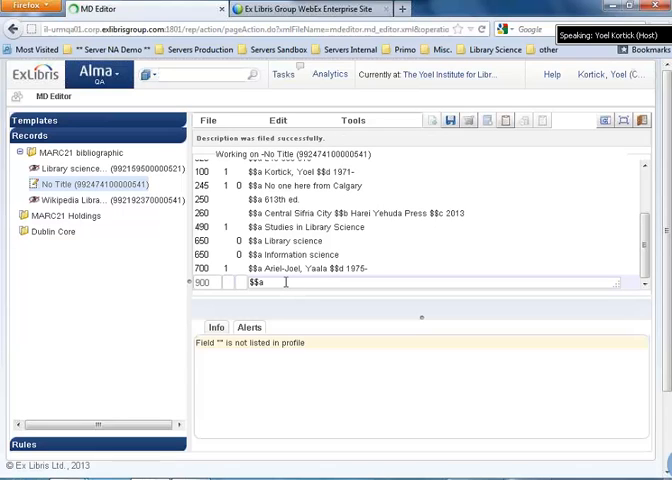
{"action": "type", "text": "apples"}
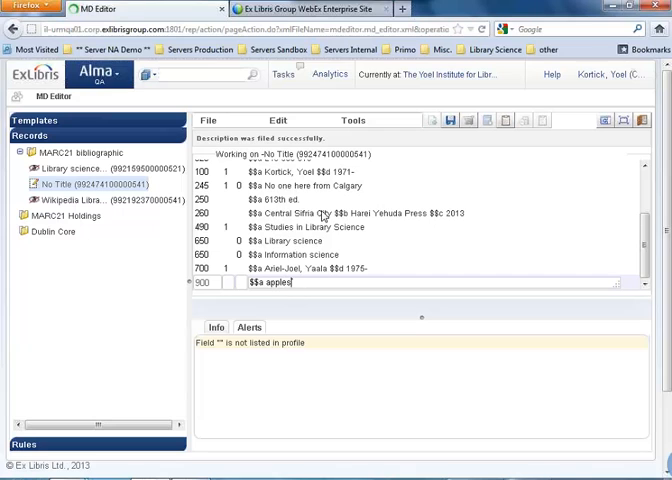
{"action": "left_click", "coordinate": [278, 120]}
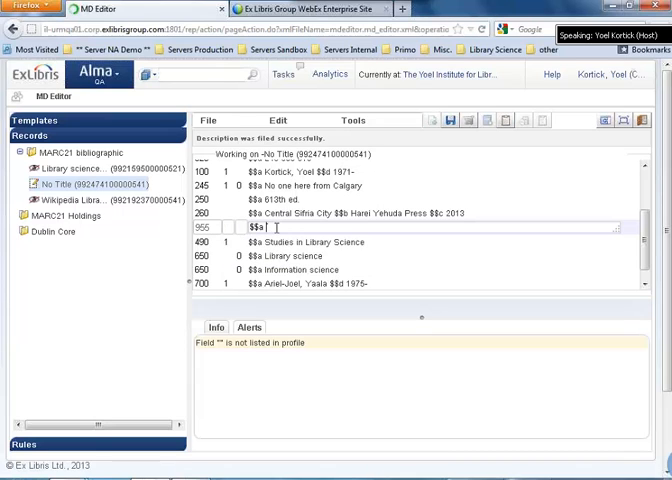
{"action": "type", "text": "Norther"}
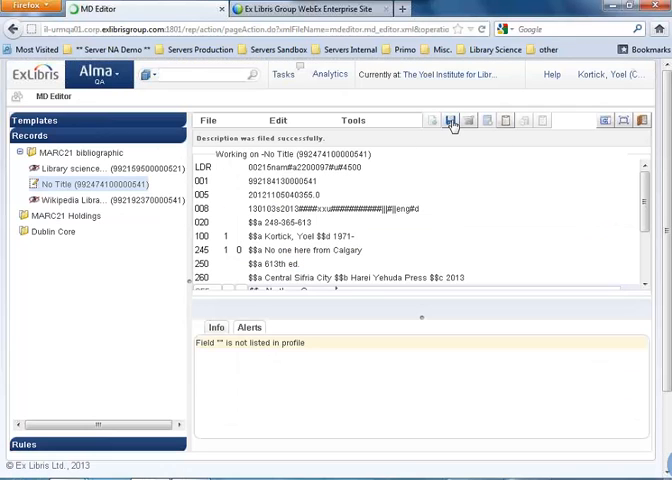
Step: Save the record and scroll to confirm 082 $$a 296.5 YLK and no 9XX fields
{"action": "left_click", "coordinate": [453, 120]}
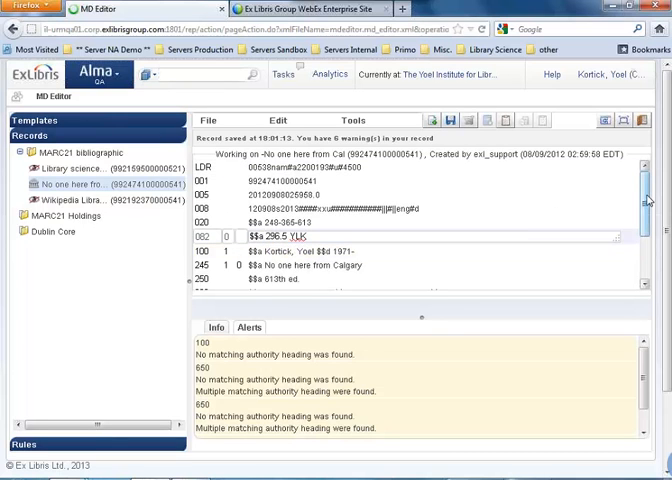
{"action": "scroll", "scroll_direction": "down", "scroll_amount": 3}
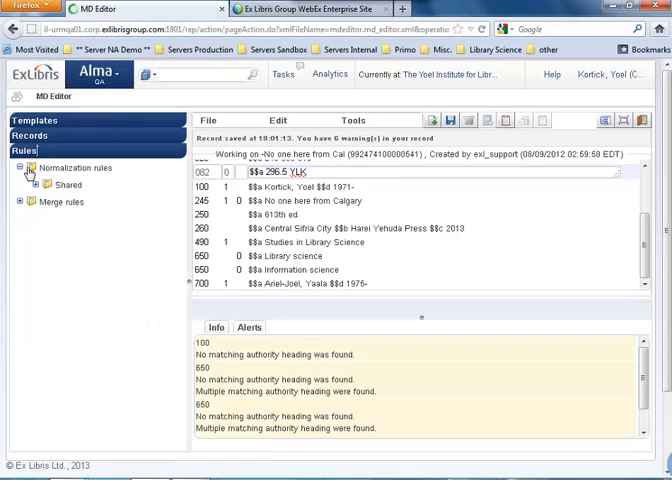
Step: Expand the Shared rules folder and select the YLK LDR pos 6 to e for map rule
{"action": "left_click", "coordinate": [36, 184]}
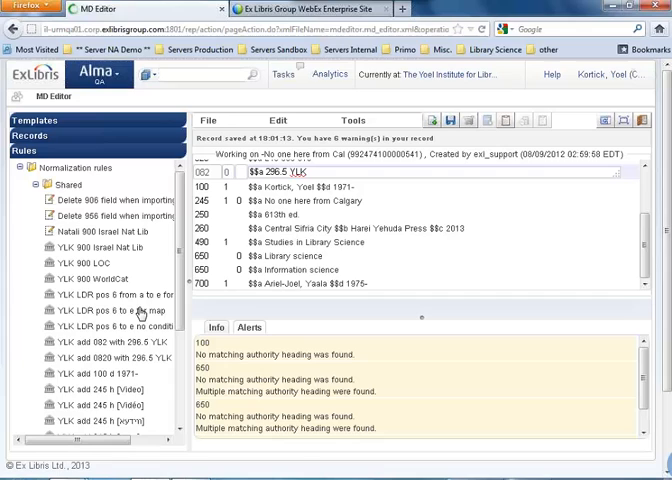
{"action": "left_click", "coordinate": [110, 310]}
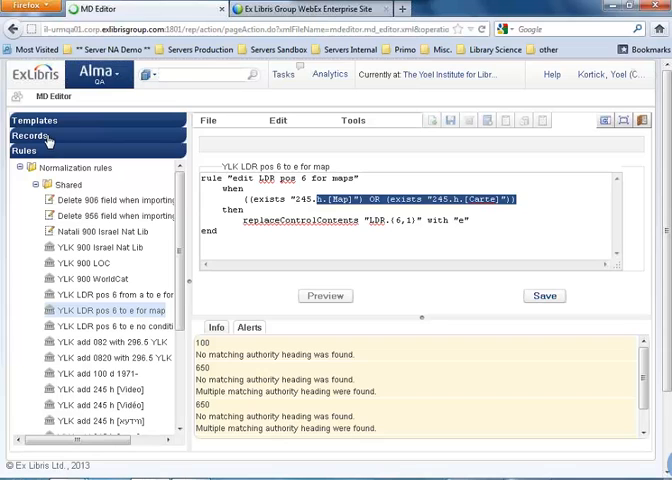
Step: Append $$h [Map] to the record's 245 title and save it
{"action": "left_click", "coordinate": [32, 135]}
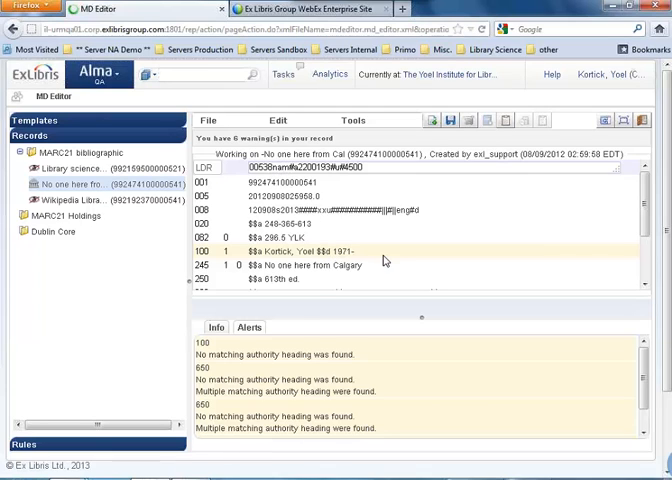
{"action": "left_click", "coordinate": [384, 267]}
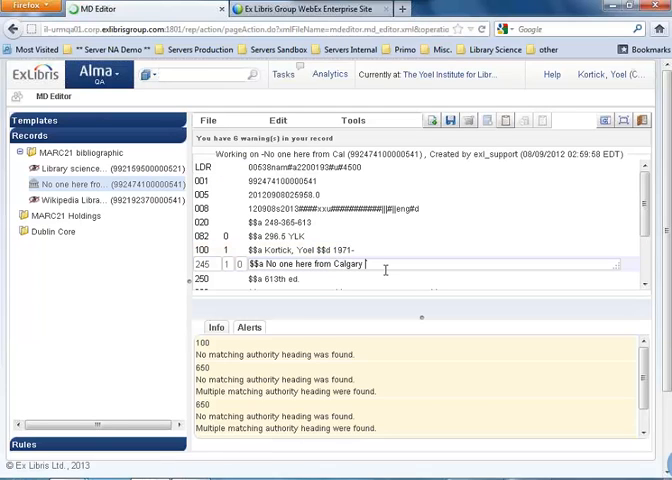
{"action": "type", "text": "$$h [Map"}
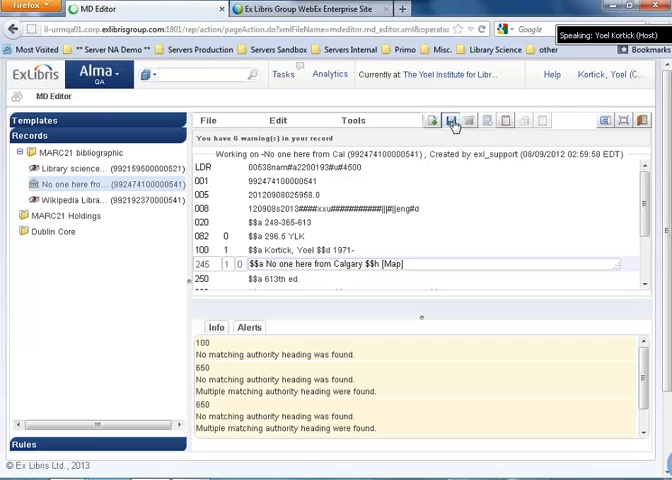
{"action": "left_click", "coordinate": [451, 120]}
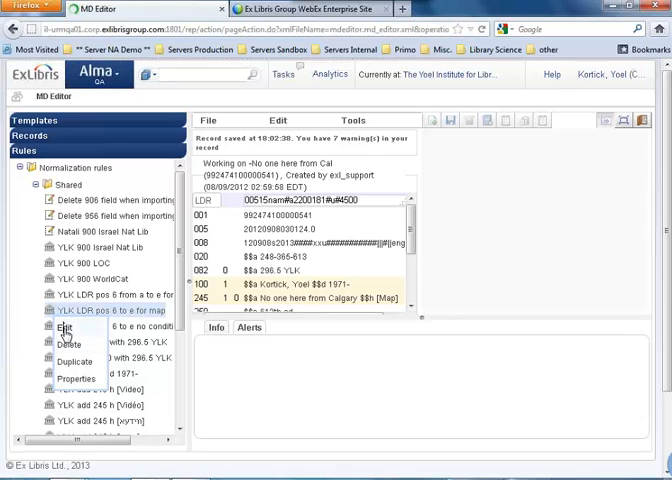
Step: Preview the YLK LDR pos 6 to e for map rule on the 'No one here from Cal' record
{"action": "left_click", "coordinate": [64, 328]}
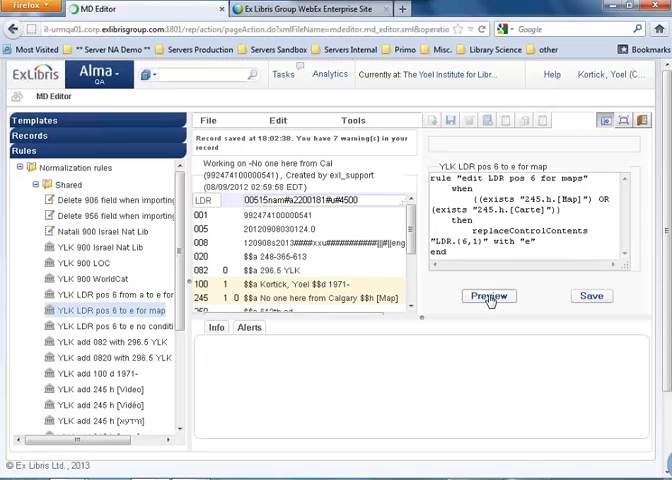
{"action": "left_click", "coordinate": [488, 296]}
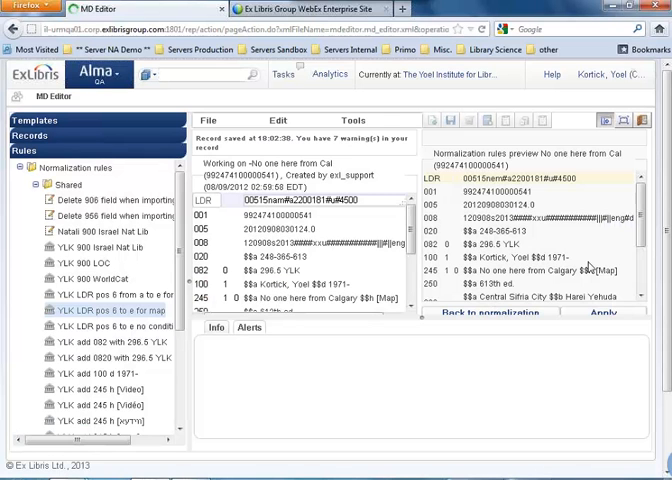